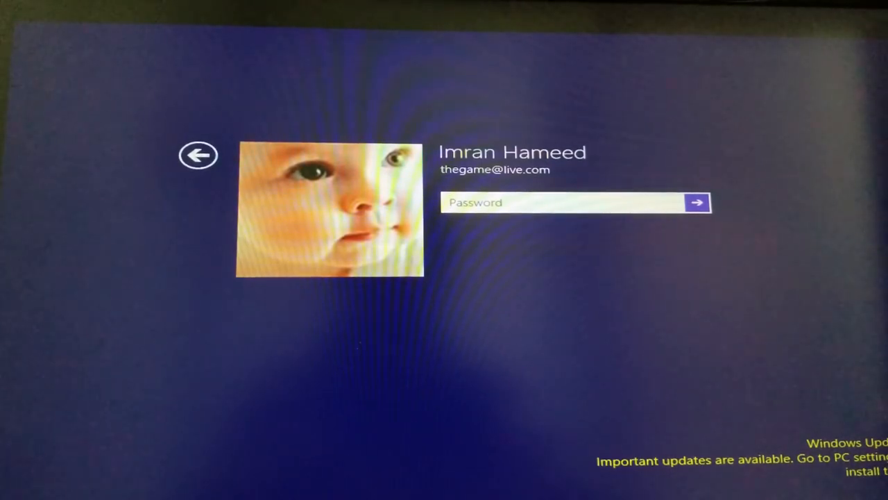
Step: Return from the password prompt to the list of user accounts
{"action": "left_click", "coordinate": [198, 155]}
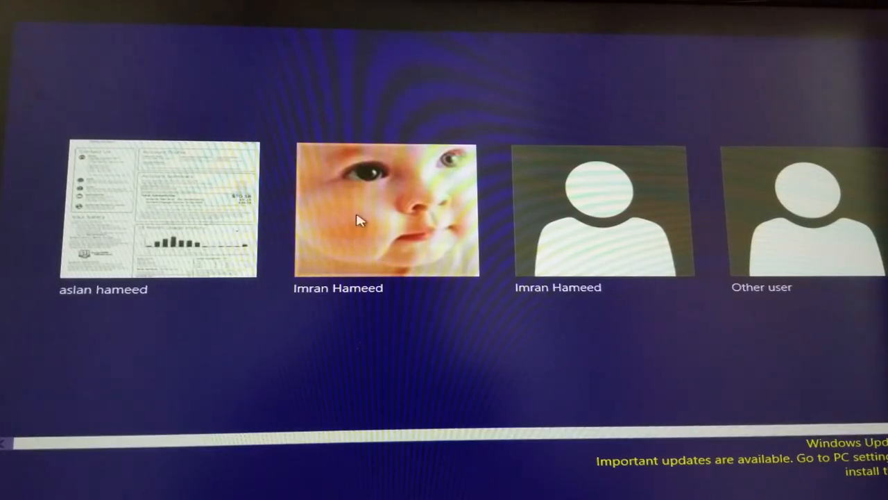
Step: Select the account with the baby photo to show its empty password prompt
{"action": "left_click", "coordinate": [385, 208]}
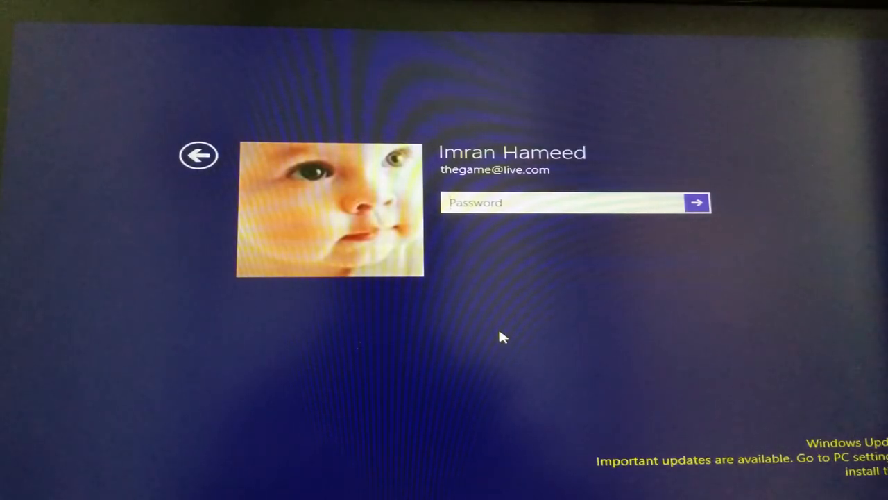
{"action": "mouse_move", "coordinate": [525, 371]}
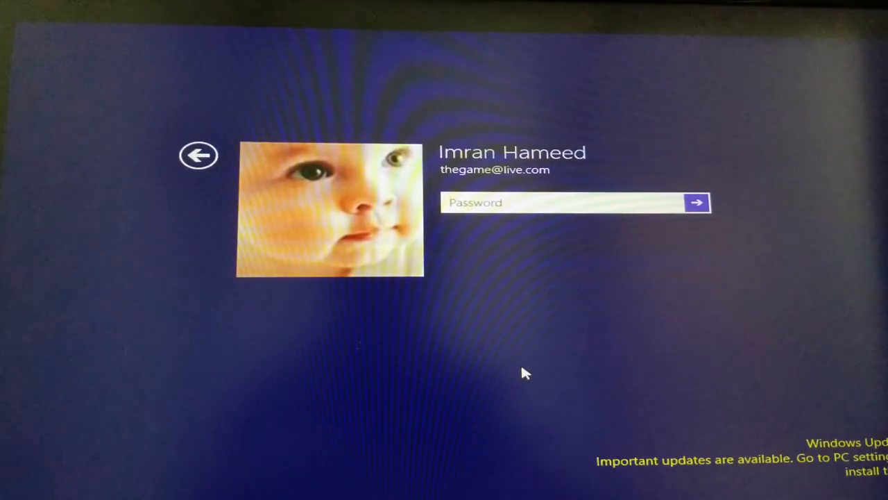